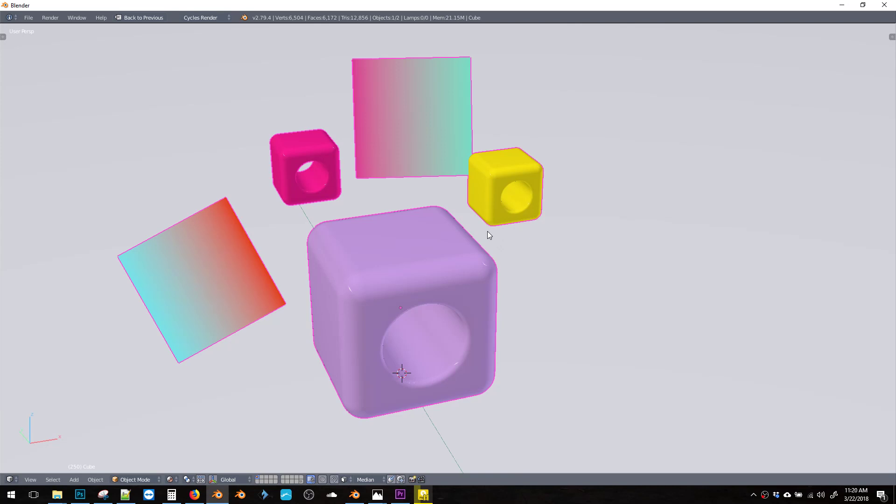
{"action": "mouse_move", "coordinate": [484, 233]}
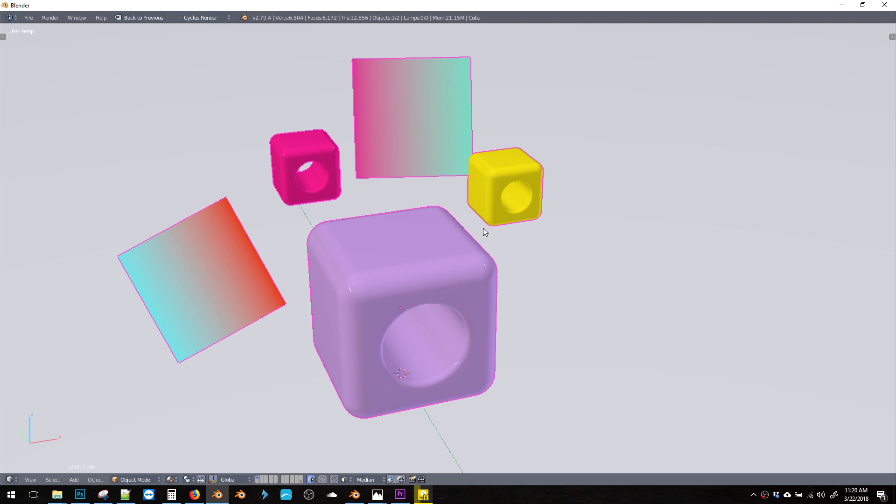
{"action": "mouse_move", "coordinate": [482, 225]}
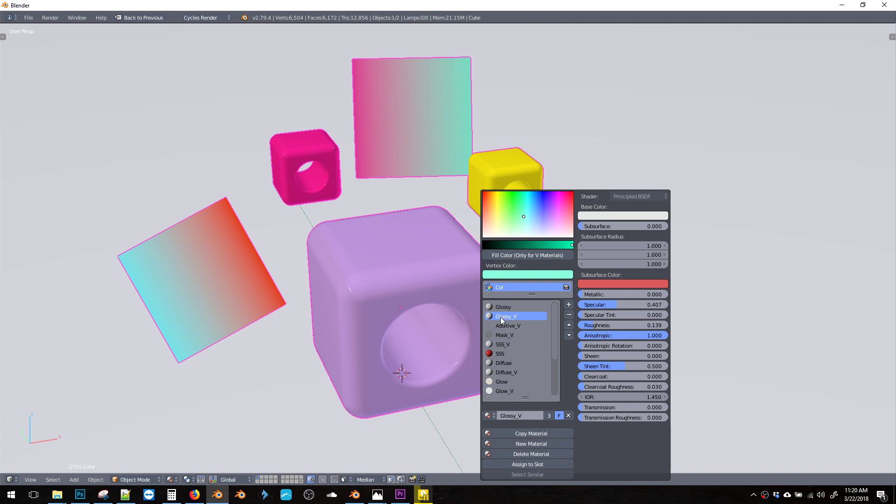
{"action": "mouse_move", "coordinate": [531, 325]}
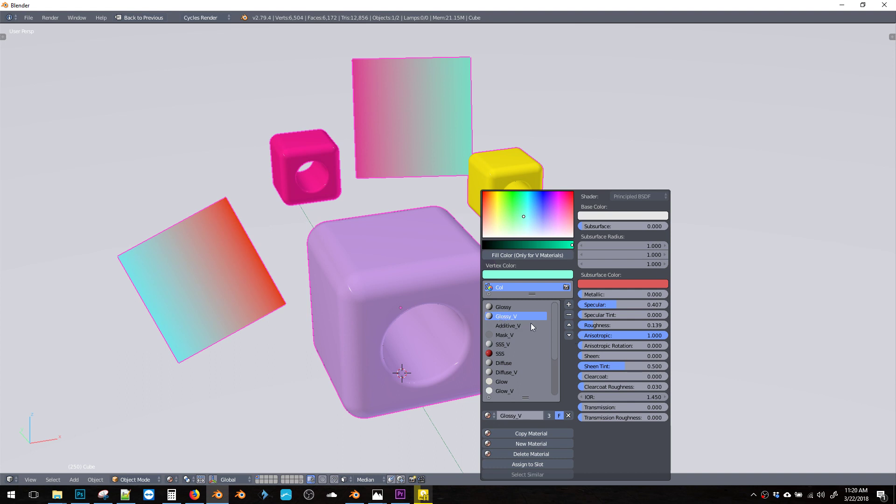
{"action": "mouse_move", "coordinate": [528, 313]}
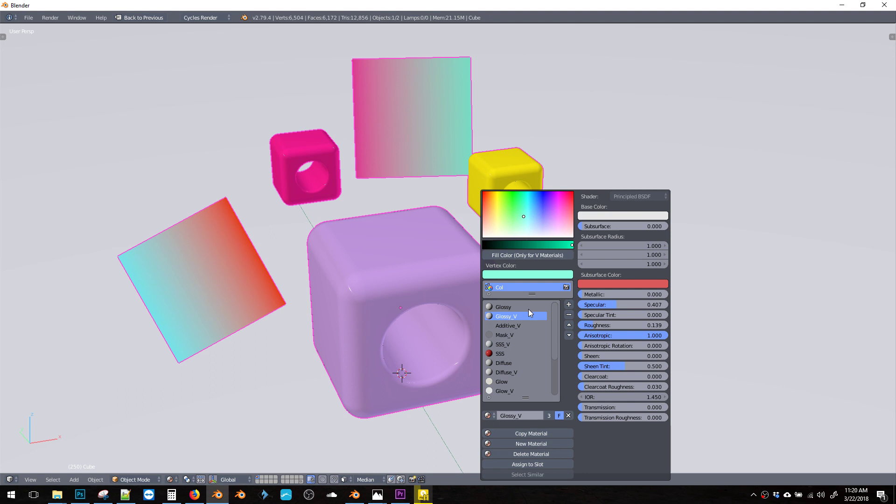
{"action": "mouse_move", "coordinate": [514, 325]}
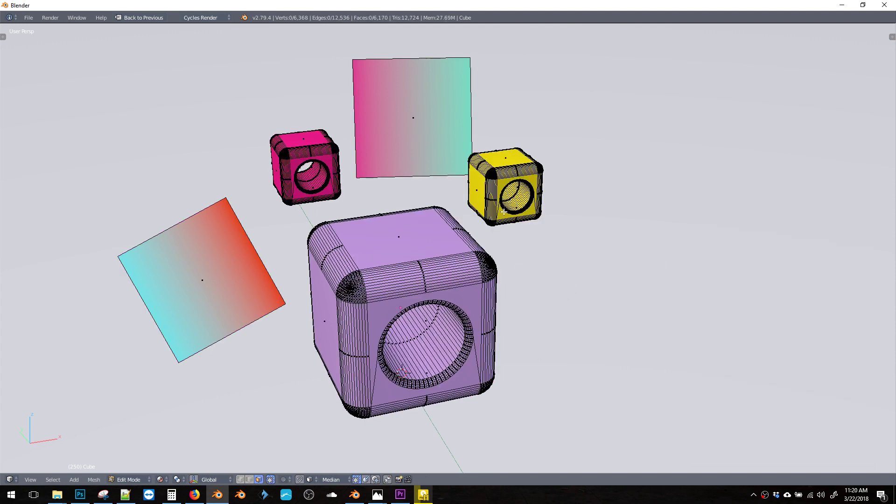
- Browse the Glossy_V, SSS_V and Glow_V materials in the pop-up, returning to Glossy_V
{"action": "left_click", "coordinate": [551, 316]}
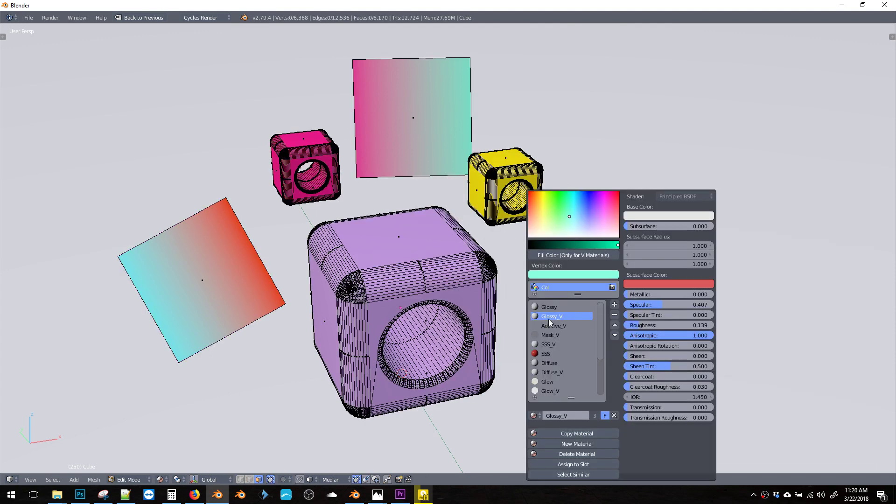
{"action": "left_click", "coordinate": [548, 343]}
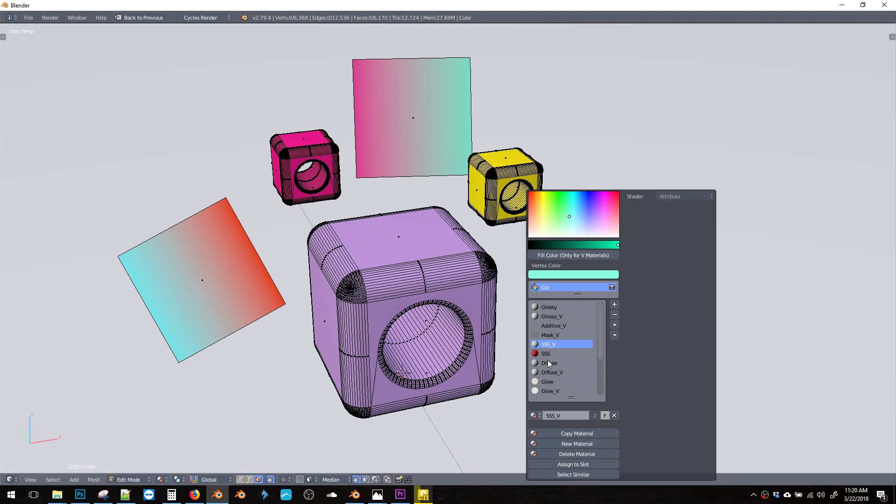
{"action": "left_click", "coordinate": [560, 390]}
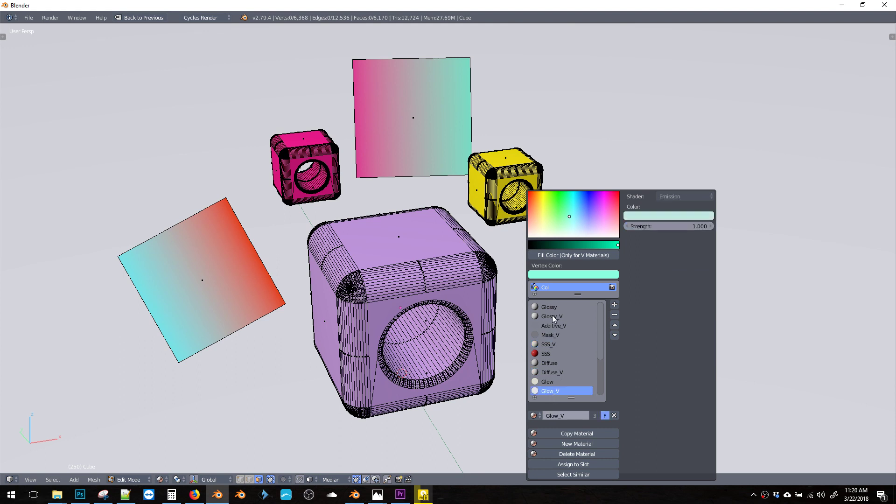
{"action": "left_click", "coordinate": [559, 316]}
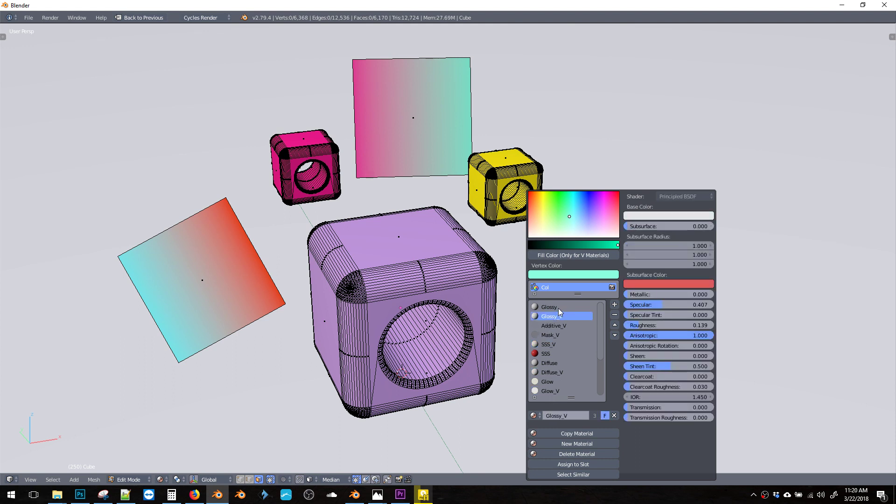
{"action": "left_click", "coordinate": [551, 316]}
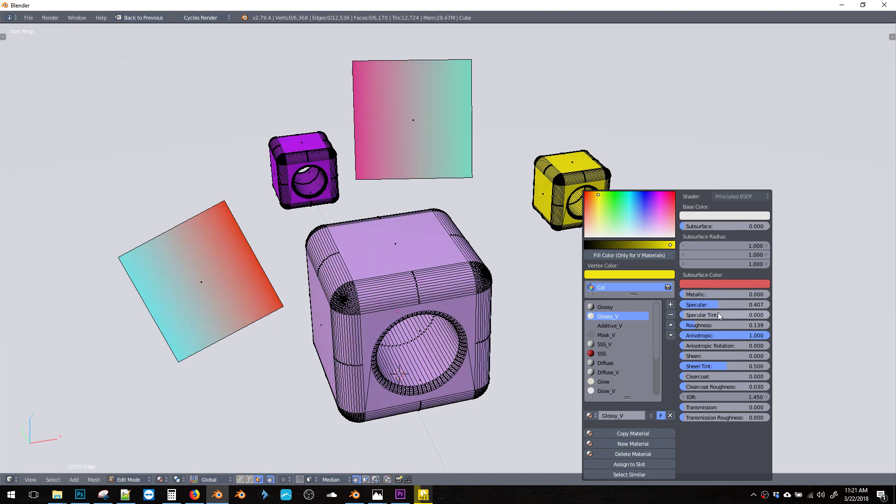
- Add a plane right of the cubes and paint its vertex colours yellow to blue
{"action": "left_click", "coordinate": [724, 304]}
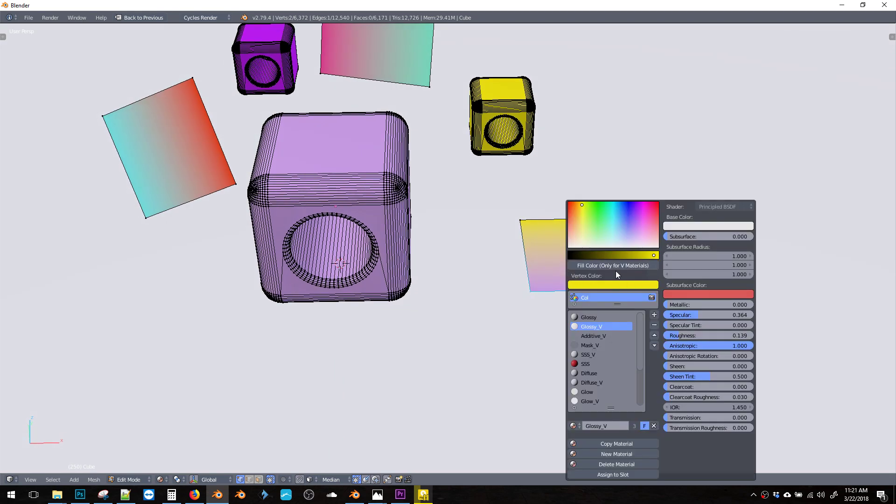
{"action": "left_click", "coordinate": [461, 230]}
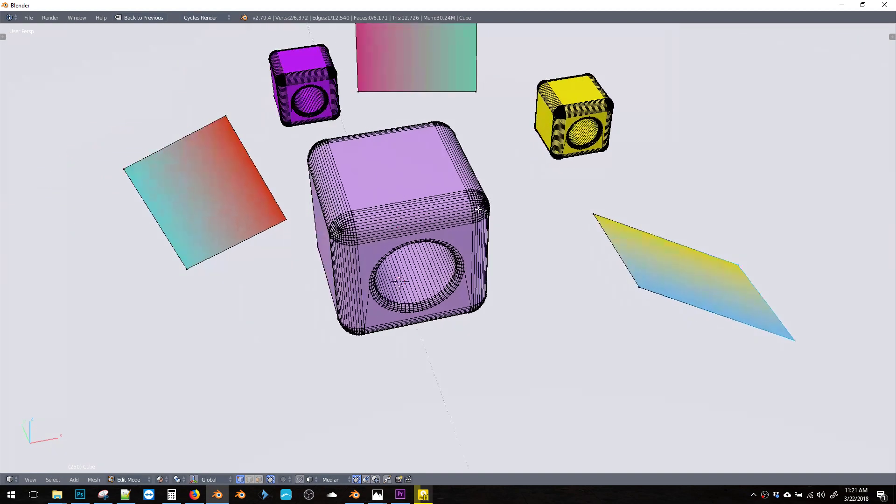
{"action": "scroll", "scroll_direction": "down", "scroll_amount": 3}
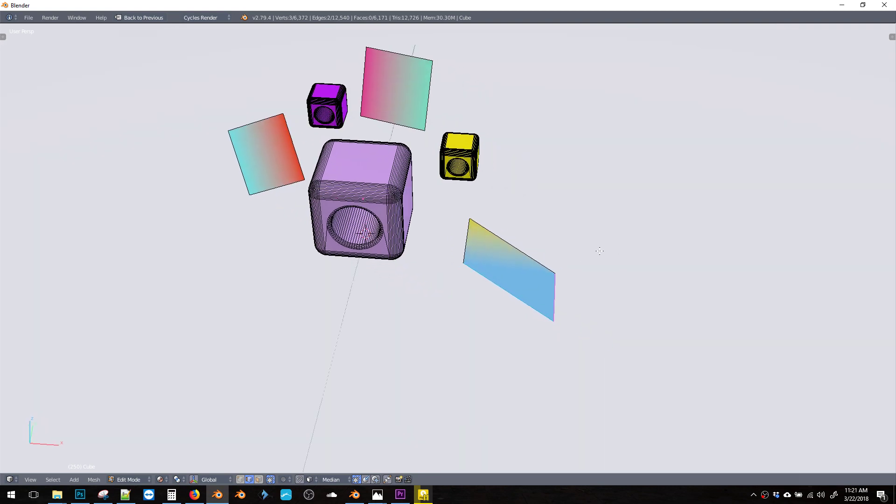
{"action": "left_click", "coordinate": [506, 268]}
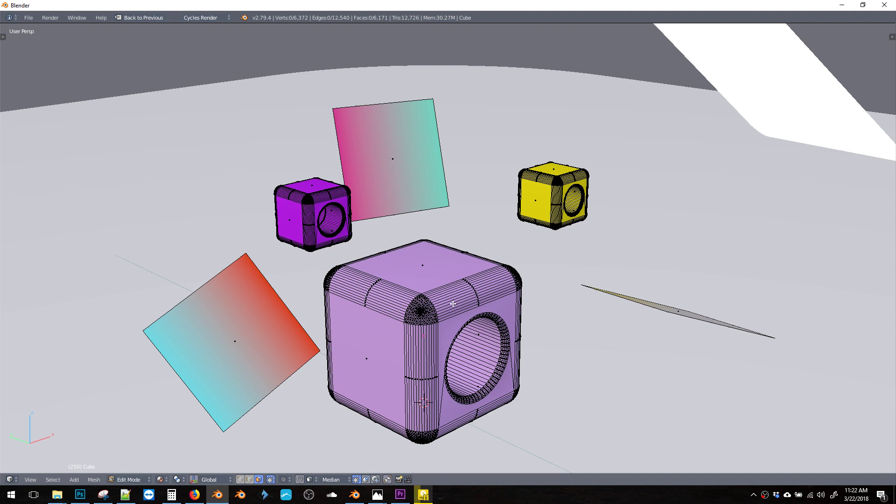
- Select all mesh geometry and assign it Diffuse_V, then Glow_V
{"action": "key", "text": "a"}
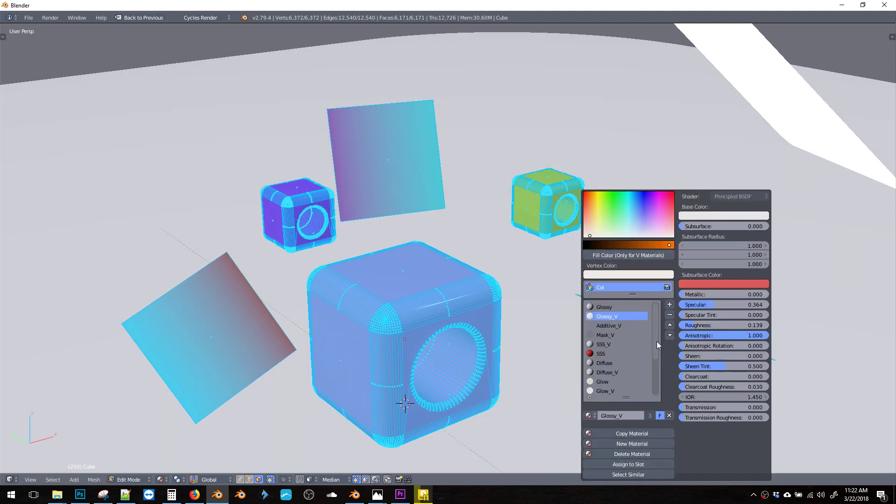
{"action": "left_click", "coordinate": [607, 373]}
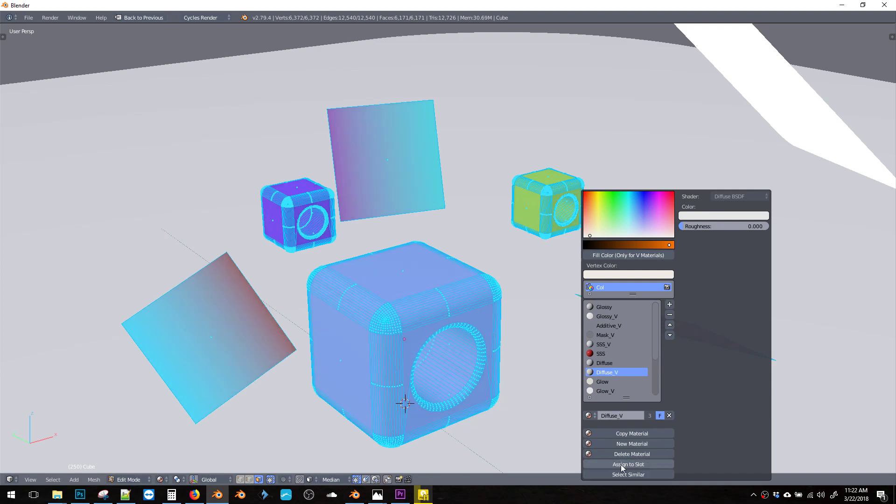
{"action": "left_click", "coordinate": [627, 464]}
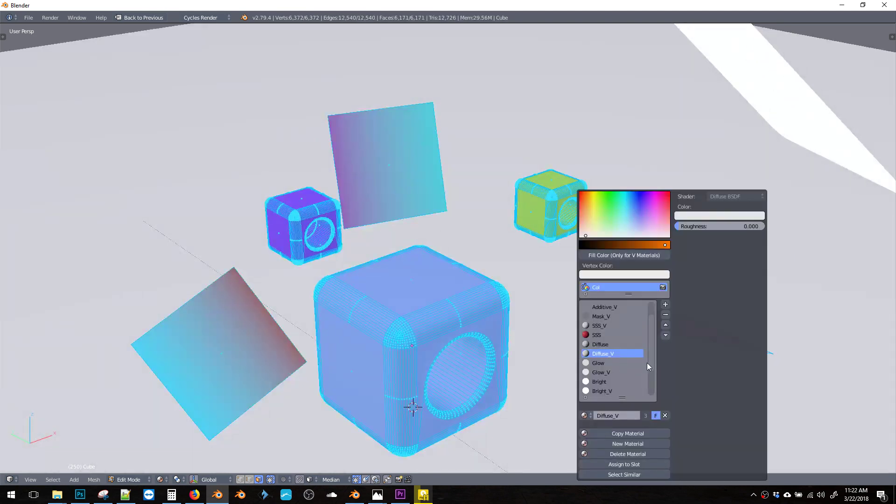
{"action": "left_click", "coordinate": [600, 390]}
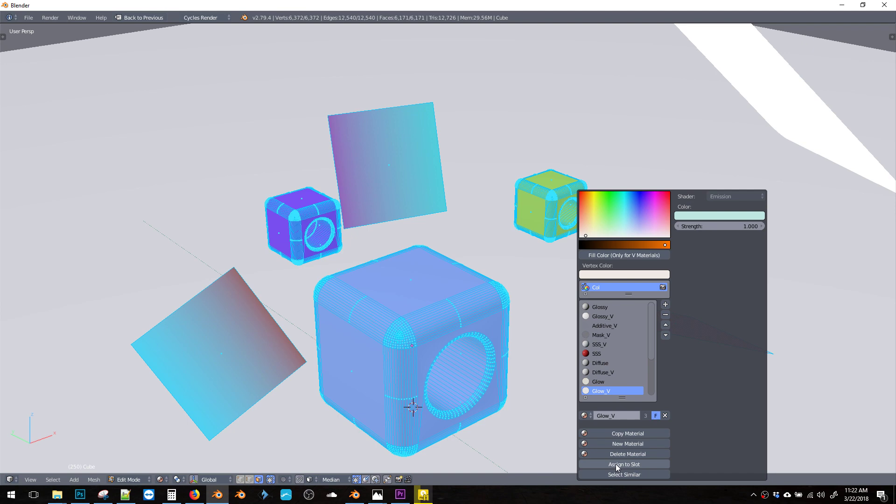
{"action": "mouse_move", "coordinate": [623, 464]}
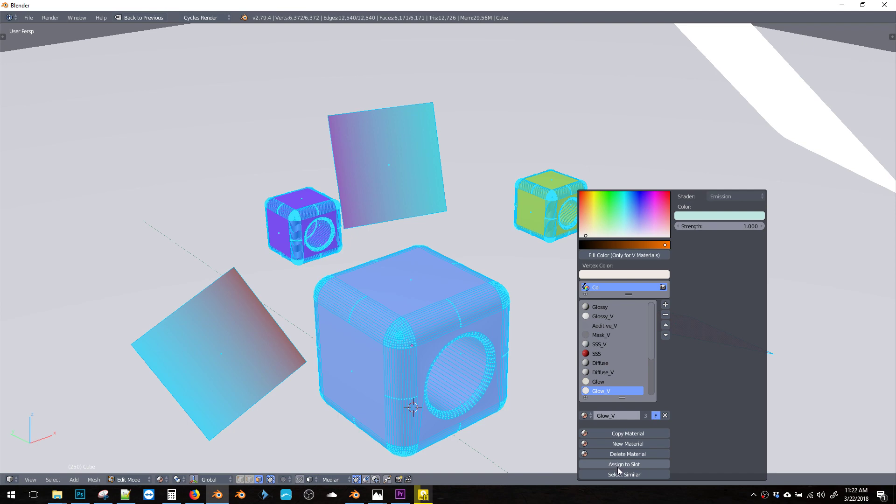
{"action": "left_click", "coordinate": [623, 463]}
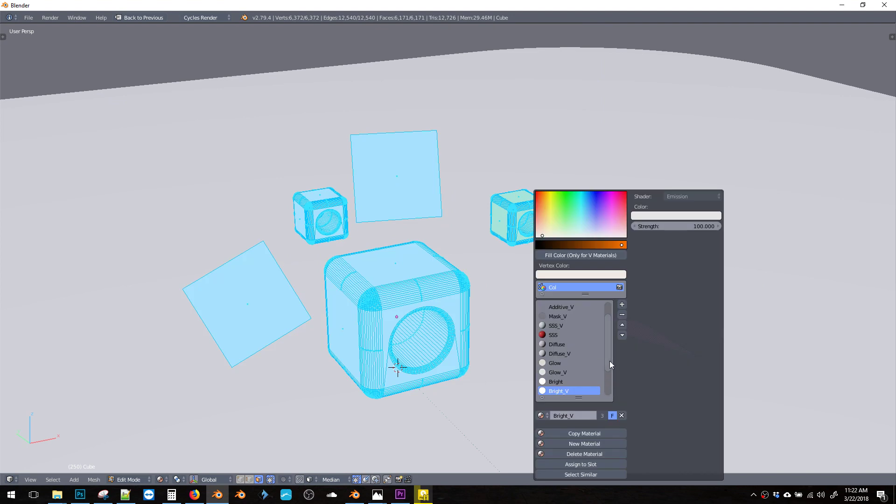
- Assign the vertex-colour glass material Glass_V to the cubes
{"action": "left_click", "coordinate": [557, 373]}
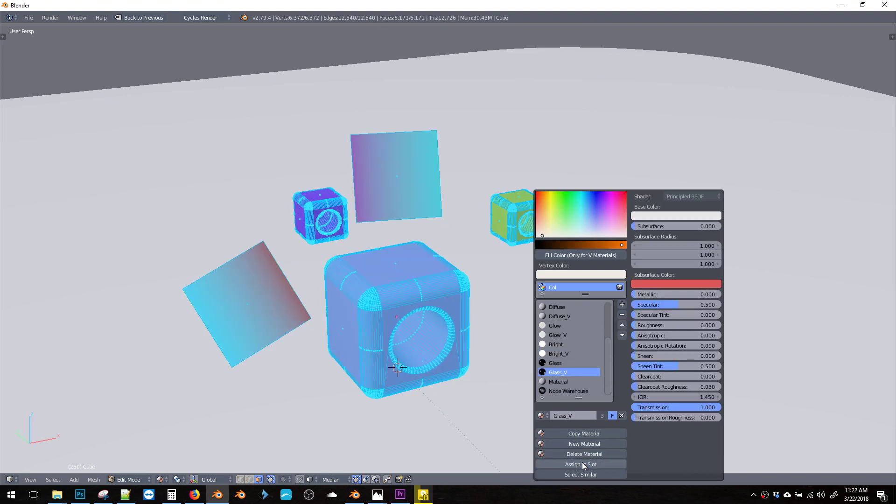
{"action": "left_click", "coordinate": [579, 464]}
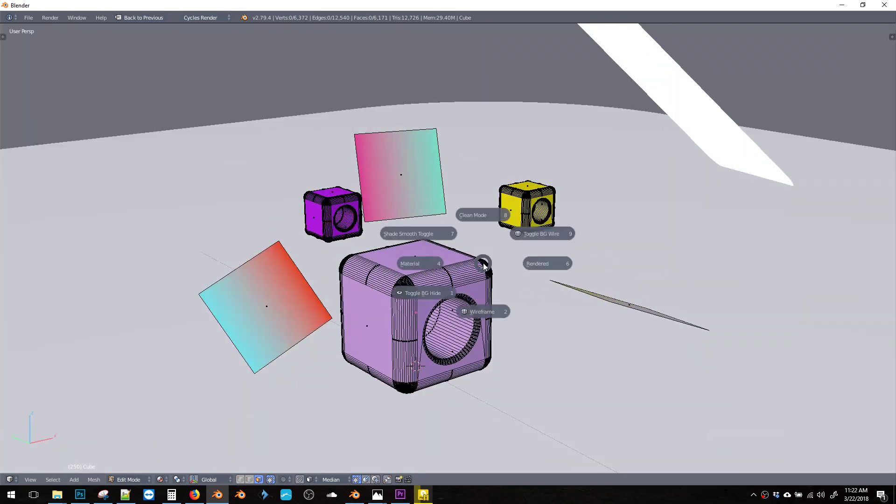
- Switch the viewport to Rendered shading to check the glass cubes, then back out
{"action": "left_click", "coordinate": [547, 263]}
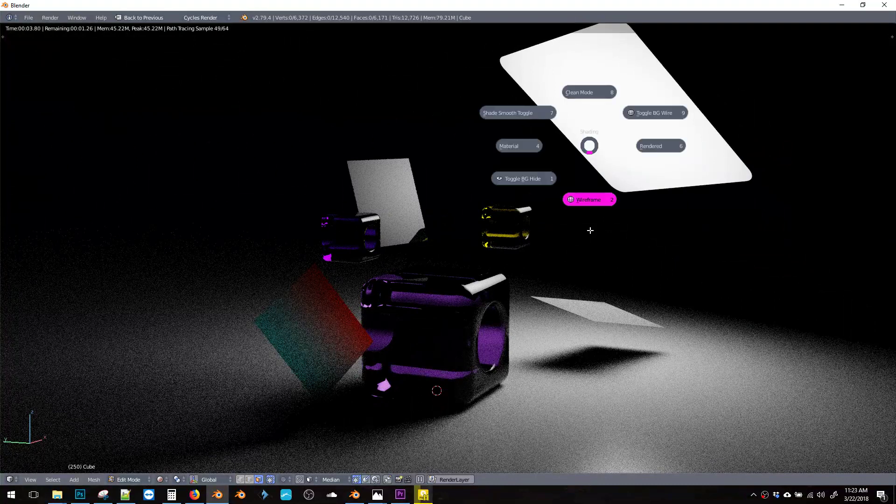
{"action": "left_click", "coordinate": [588, 200]}
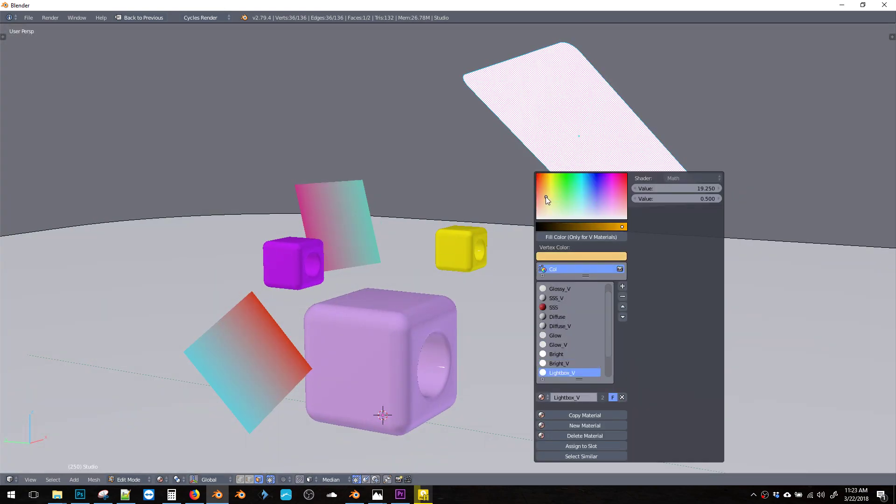
- Assign the Lightbox_V glow material to the tilted Studio plane
{"action": "left_click", "coordinate": [545, 197]}
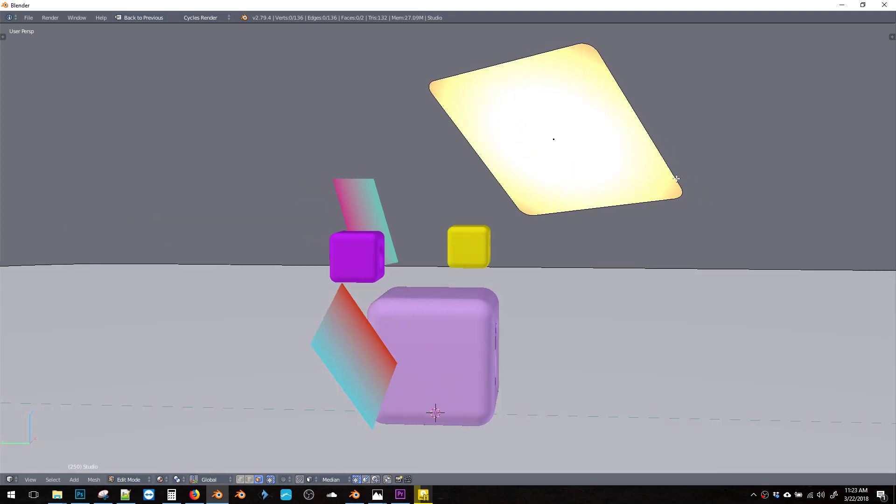
{"action": "mouse_move", "coordinate": [550, 126]}
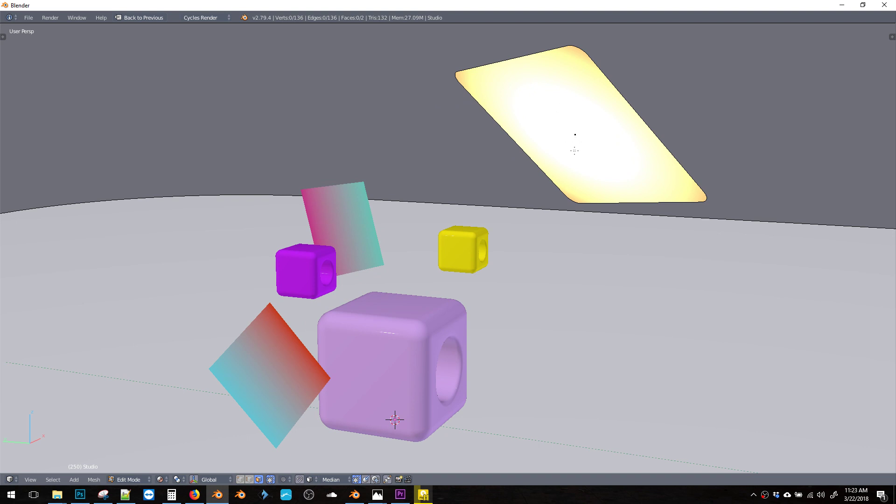
{"action": "mouse_move", "coordinate": [582, 151]}
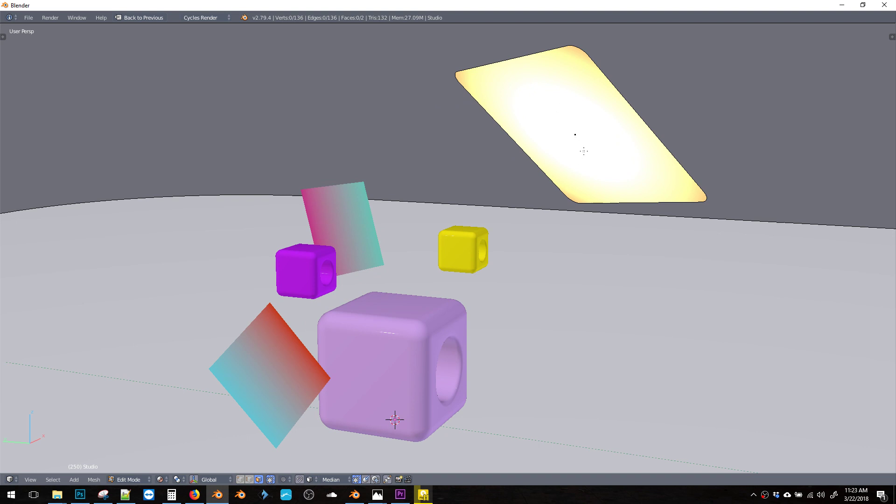
{"action": "mouse_move", "coordinate": [502, 111]}
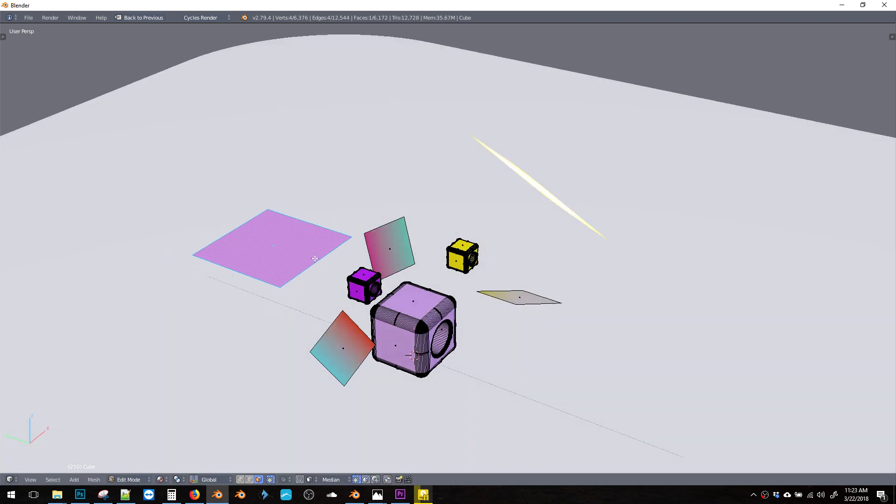
{"action": "mouse_move", "coordinate": [266, 253]}
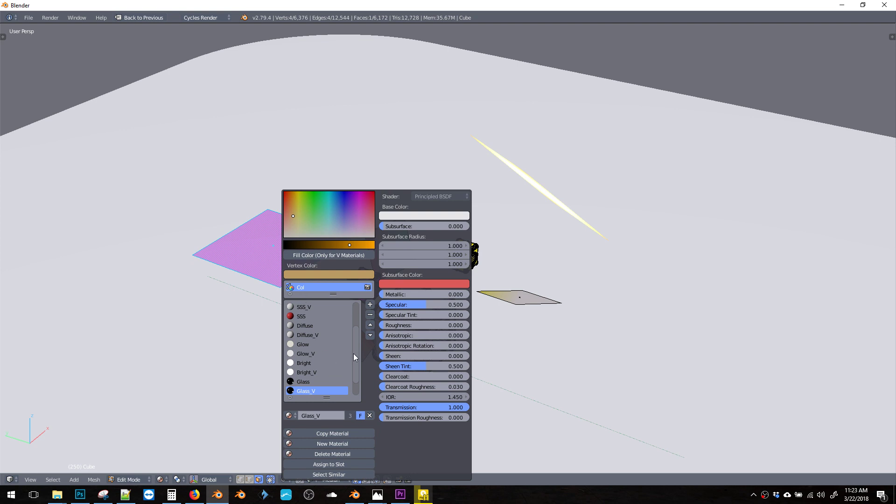
- Choose the plain default Material entry for the new left plane
{"action": "scroll", "scroll_direction": "down", "scroll_amount": 3}
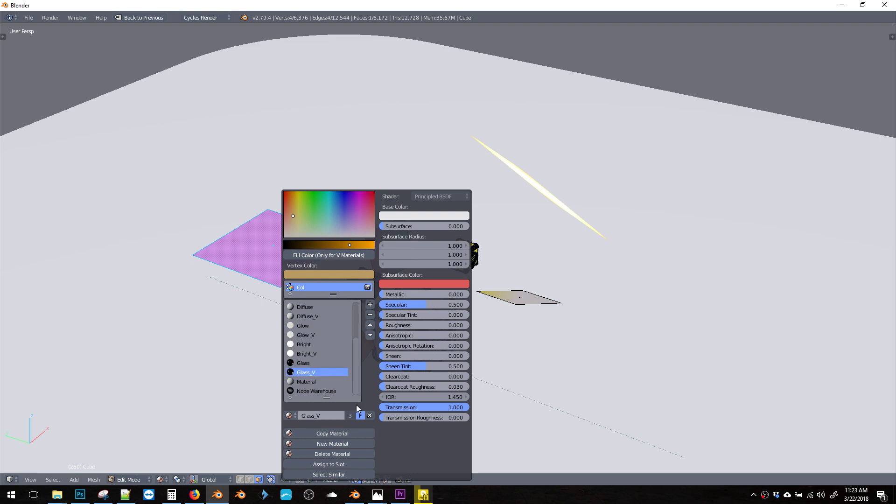
{"action": "left_click", "coordinate": [306, 381]}
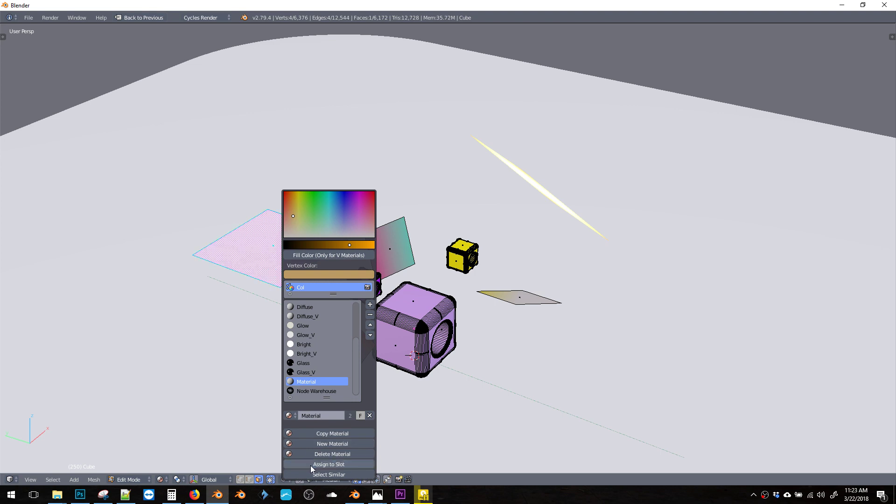
{"action": "mouse_move", "coordinate": [291, 426]}
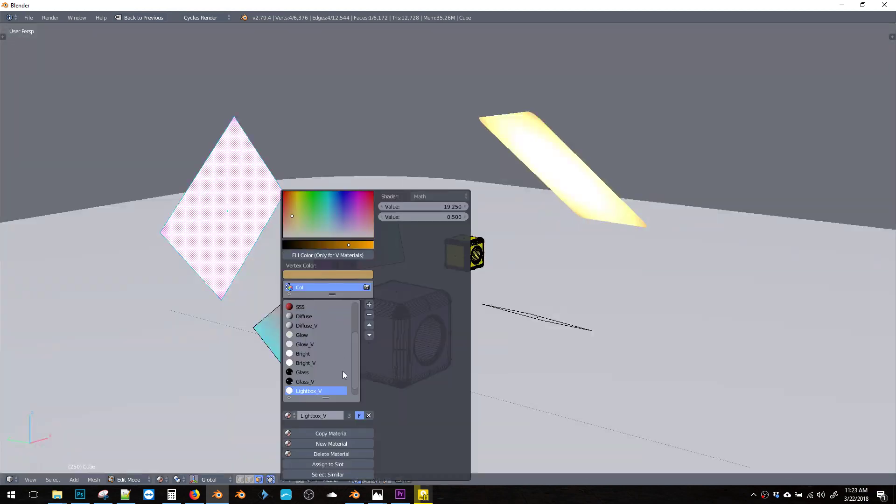
{"action": "mouse_move", "coordinate": [314, 286]}
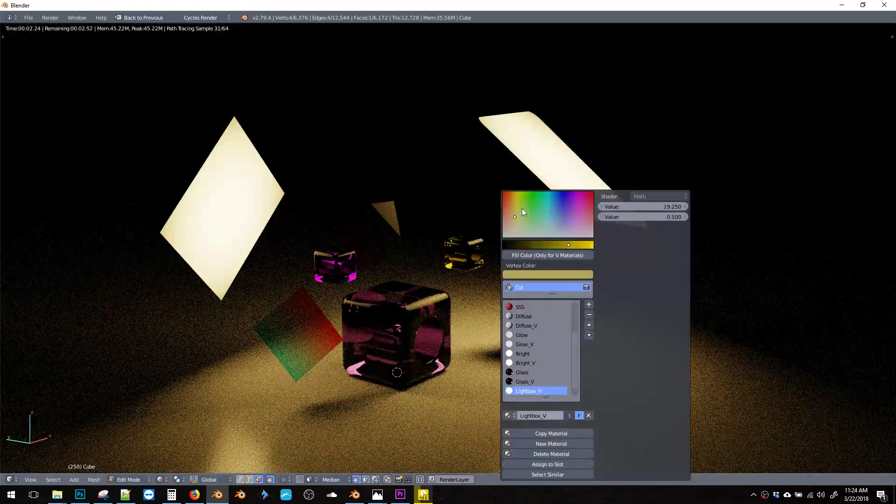
- Pick a pale teal hue on the colour wheel for the left light
{"action": "left_click", "coordinate": [525, 201]}
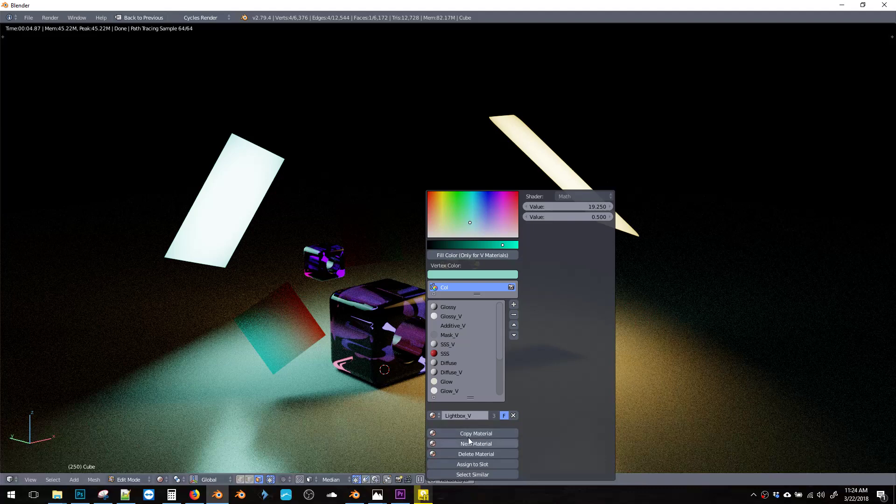
{"action": "mouse_move", "coordinate": [475, 432]}
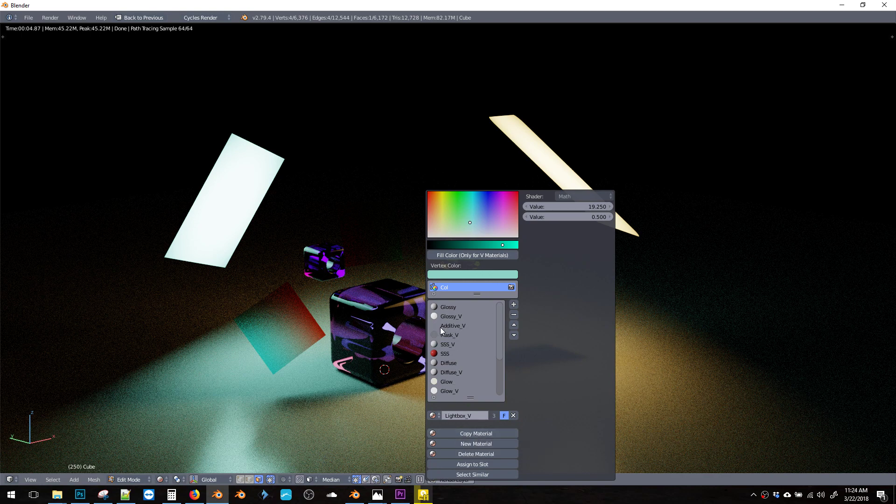
{"action": "left_click", "coordinate": [318, 227]}
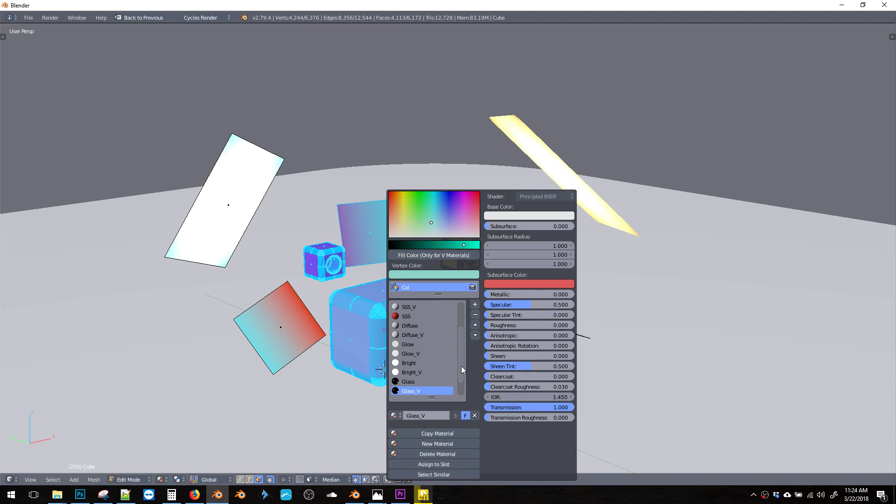
- Scroll the copied Glass_V.001 shader settings toward Metallic, Roughness and Transmission
{"action": "scroll", "scroll_direction": "down", "scroll_amount": 3}
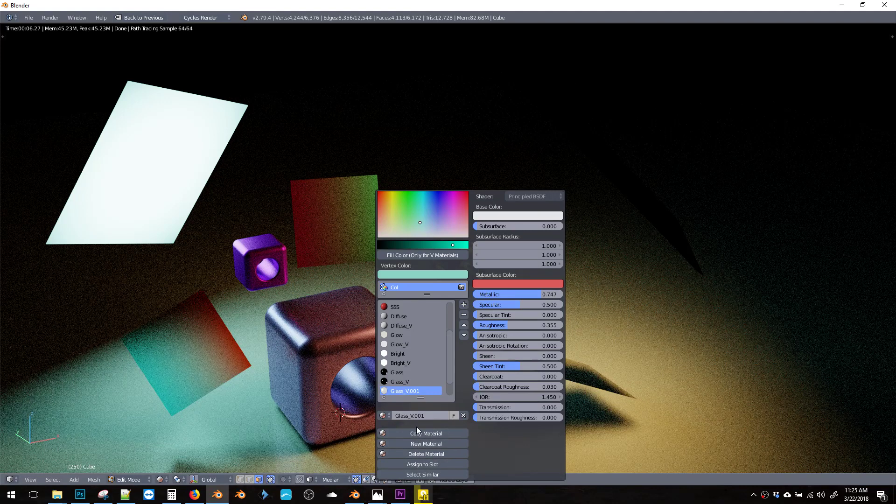
{"action": "mouse_move", "coordinate": [442, 253]}
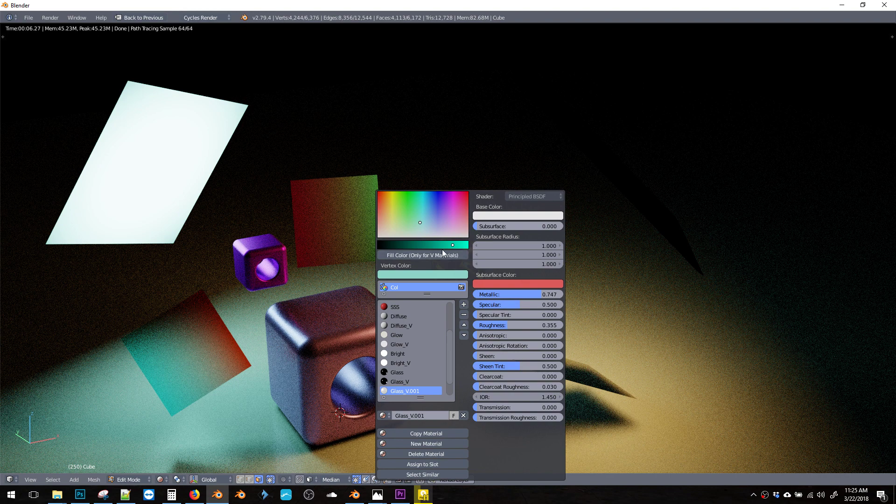